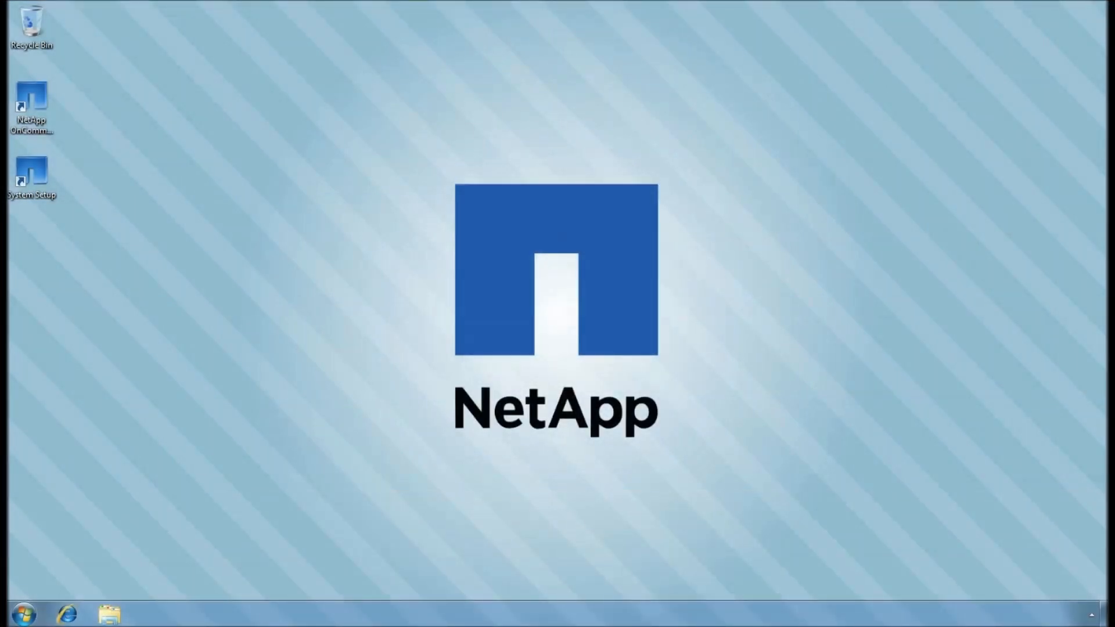
Launch NetApp System Setup from its desktop shortcut.
double_click(33, 175)
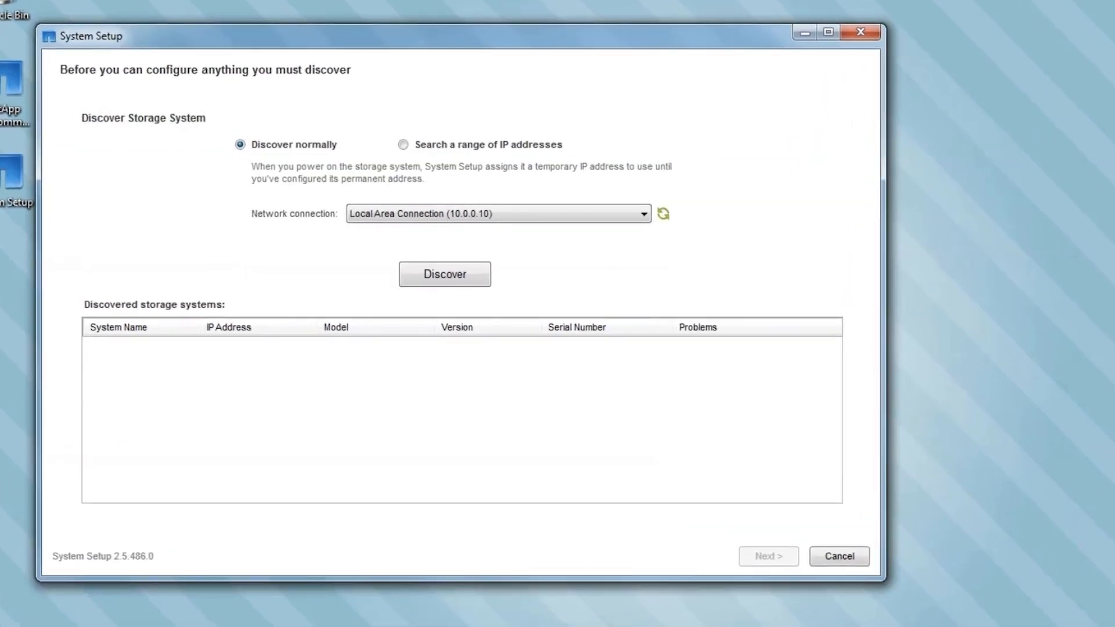
mouse_move(487, 348)
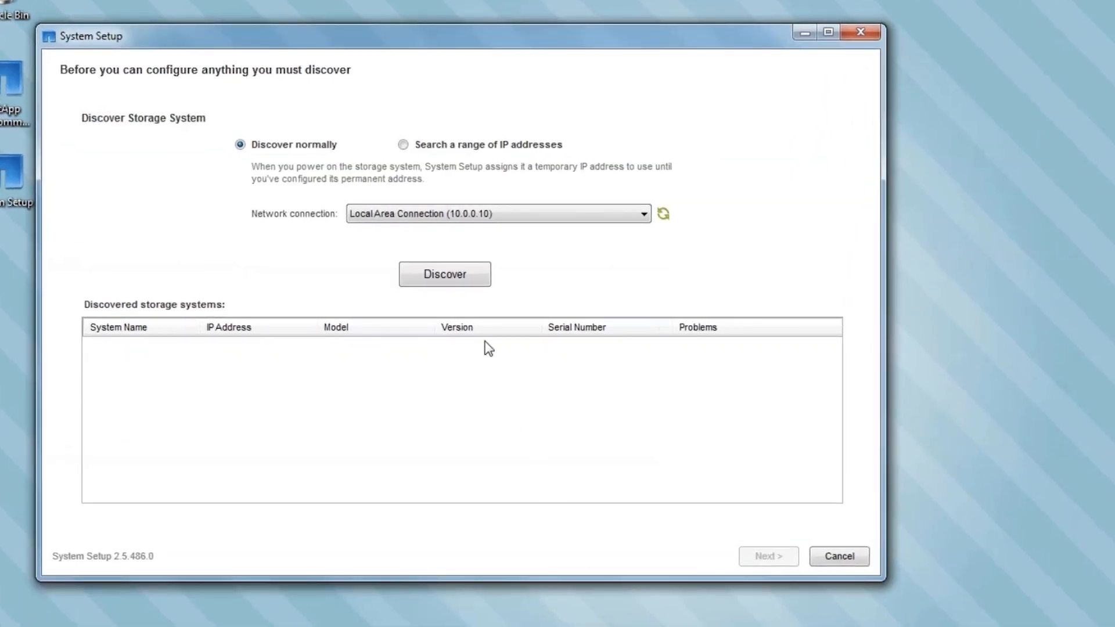
Discover both powered-on FAS2240-2 controllers and pass the preconfiguration check.
click(445, 274)
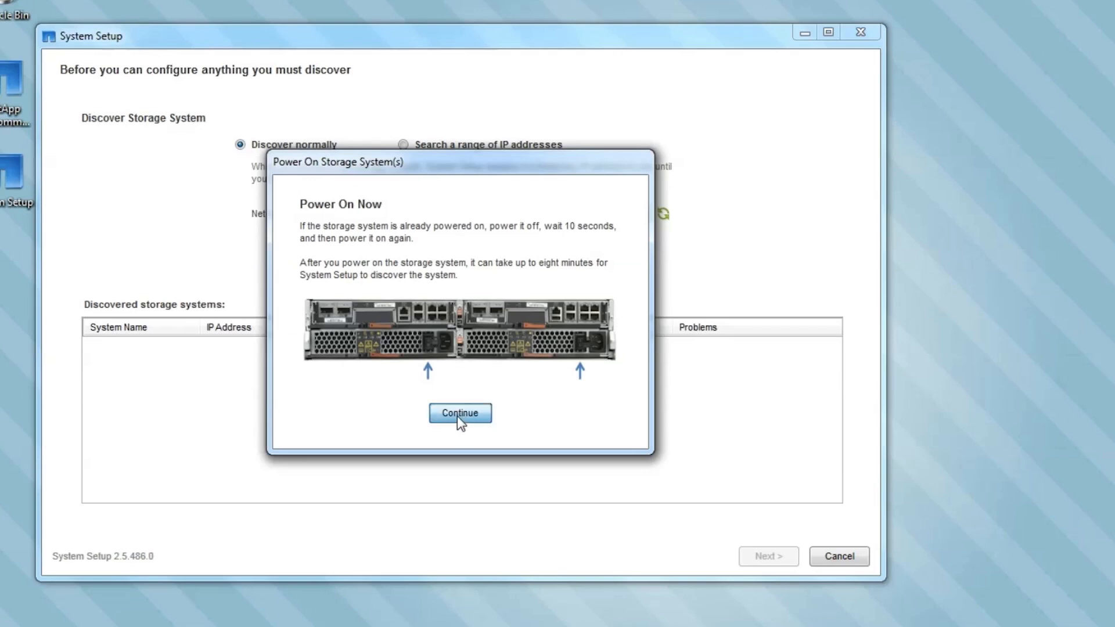
click(460, 413)
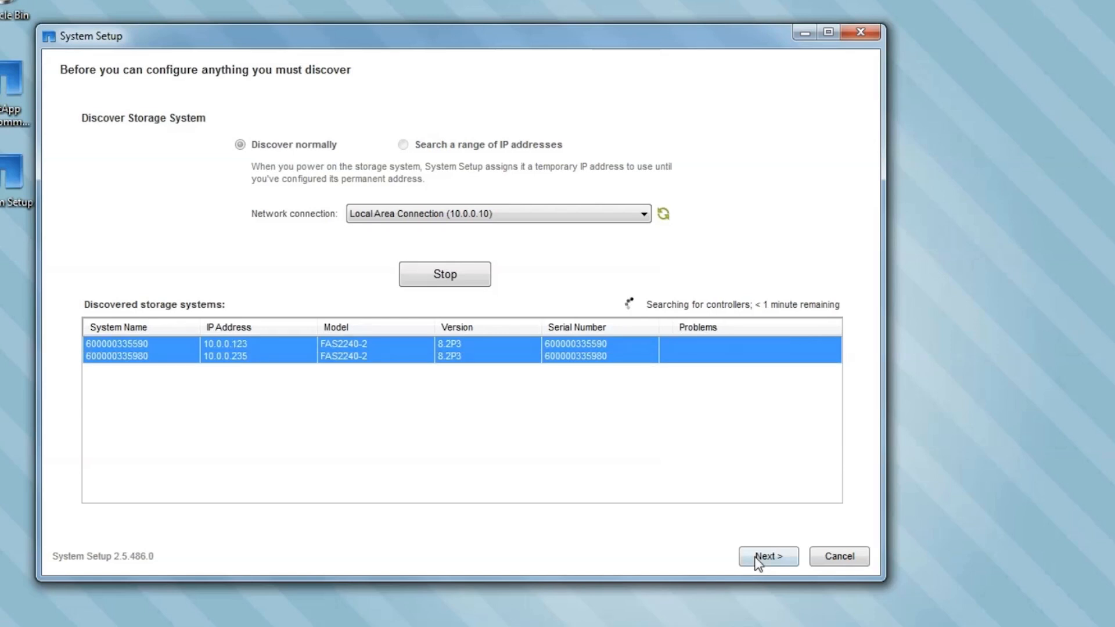
click(768, 557)
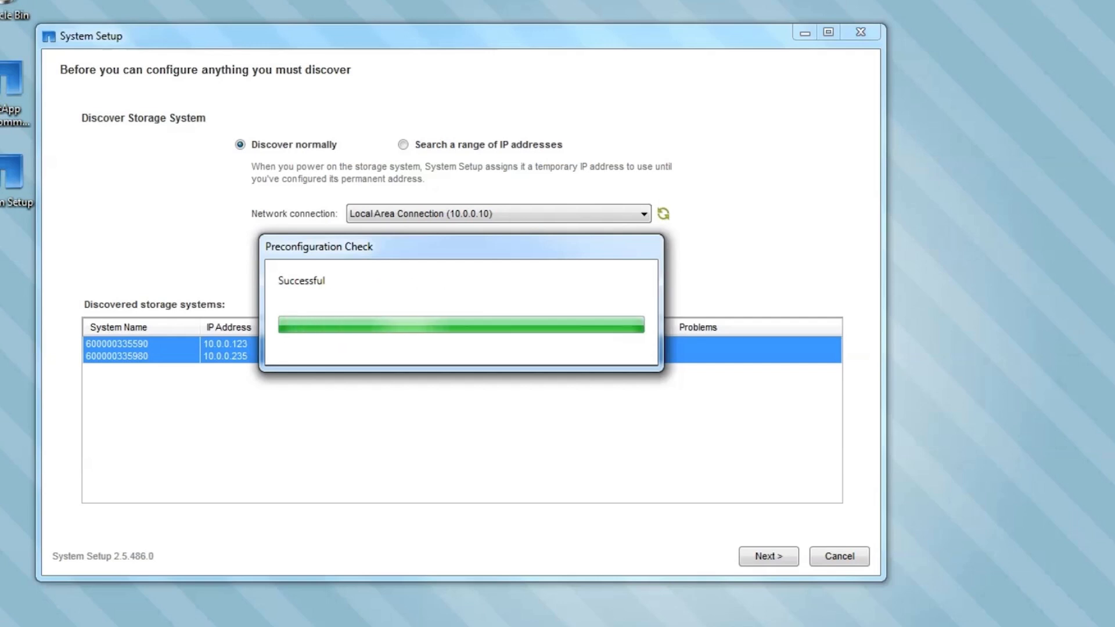
click(768, 556)
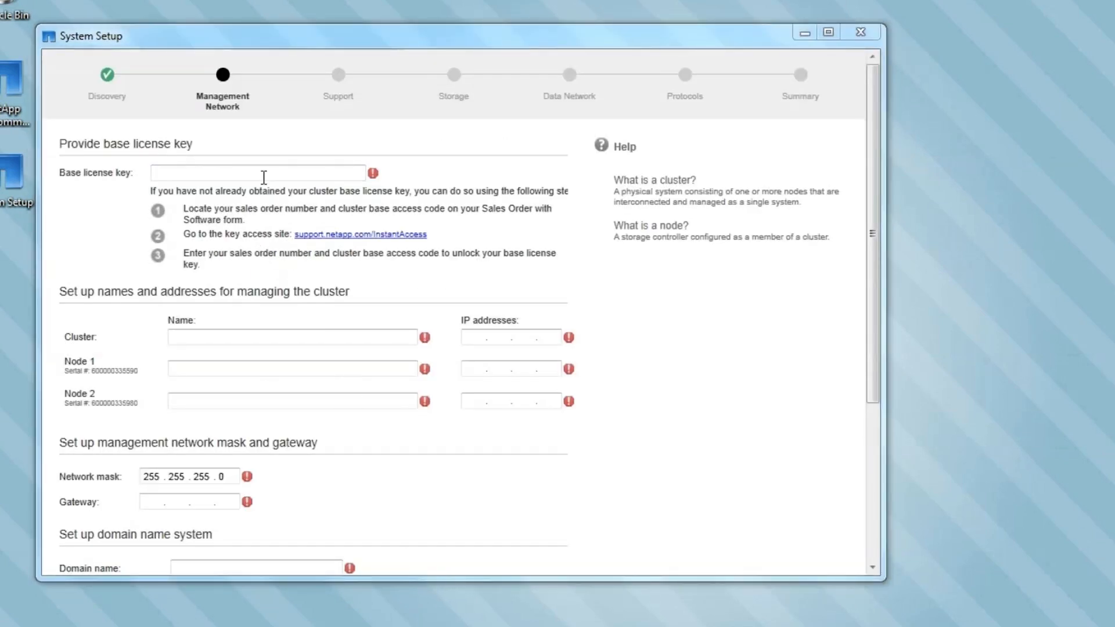
Enter base license key, cluster fascluster, node names and IPs, mask 255.255.0.0, gateway 10.0.0.1.
click(255, 173)
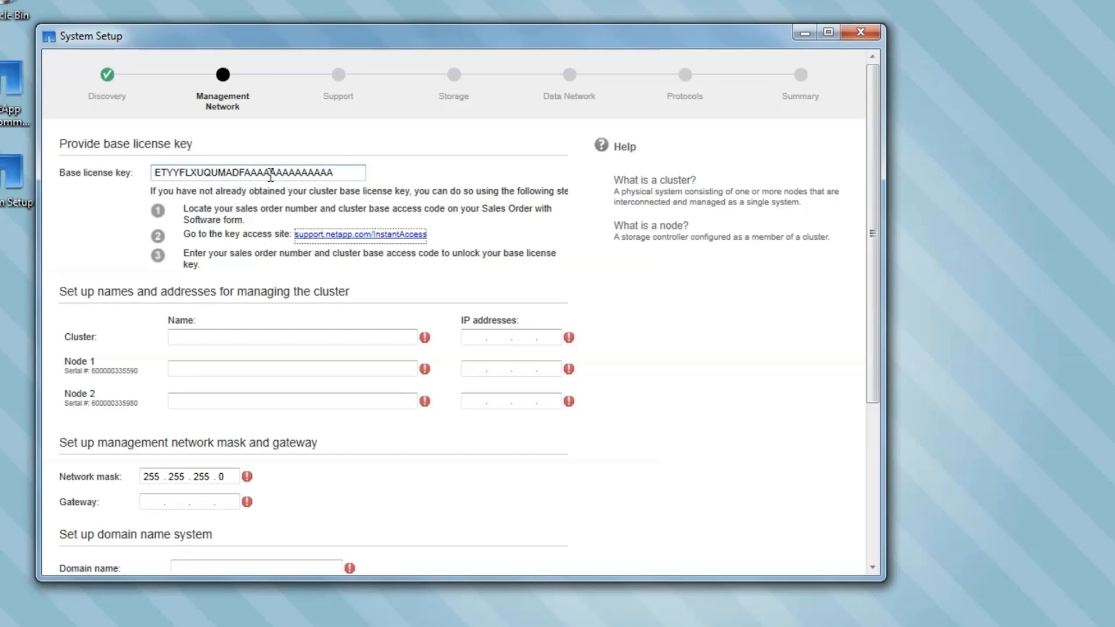
text(fascluster)
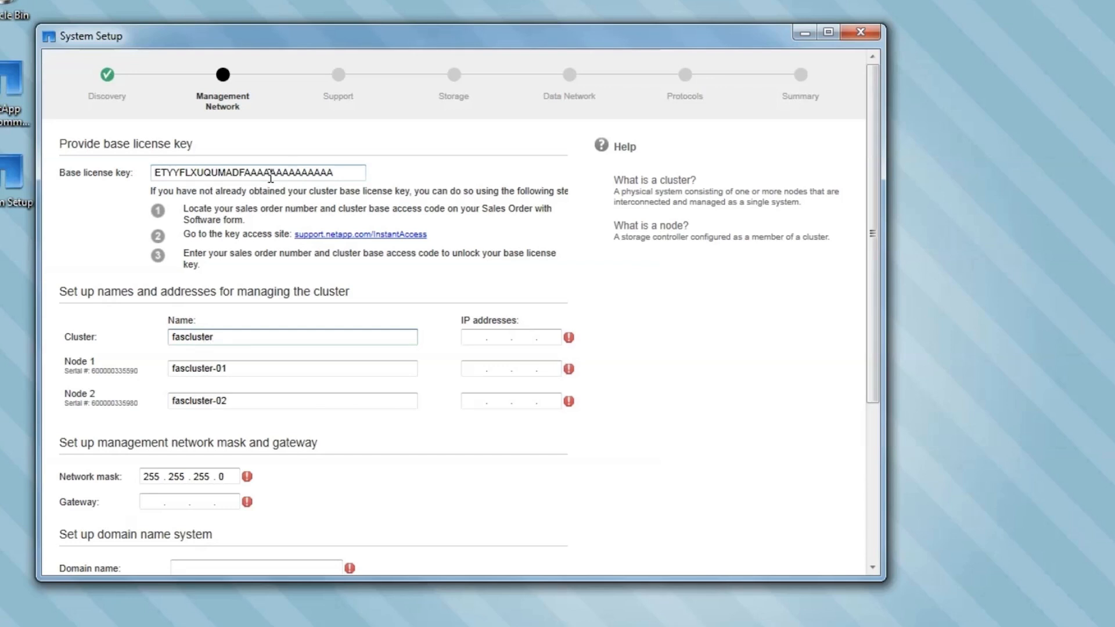
text(10.0.8.10)
click(190, 502)
text(10.0.0.1)
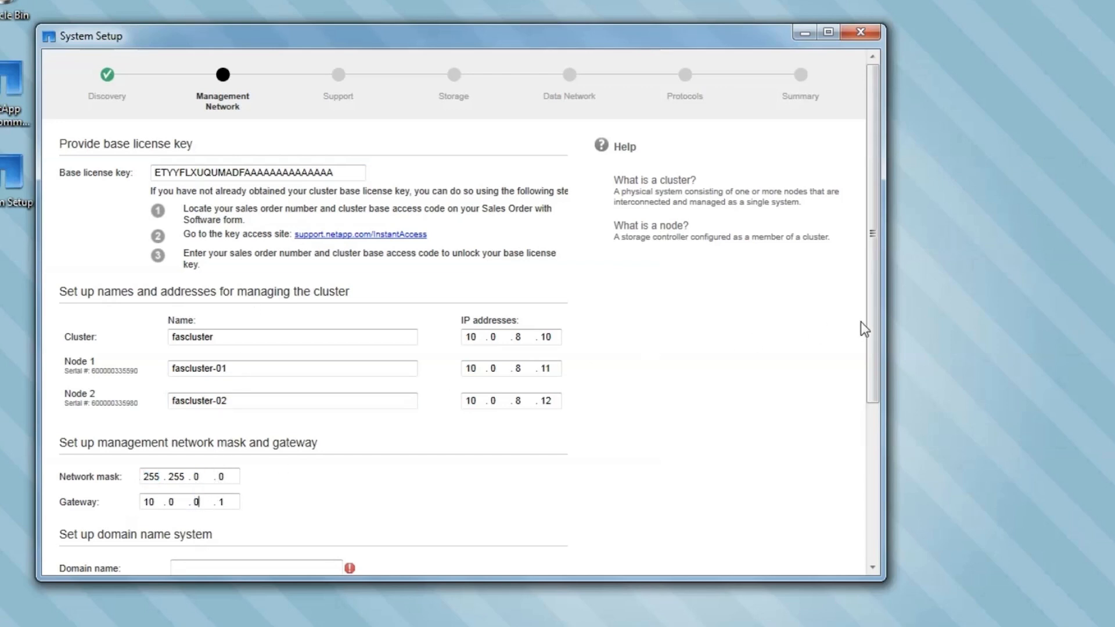
scroll(down, 3)
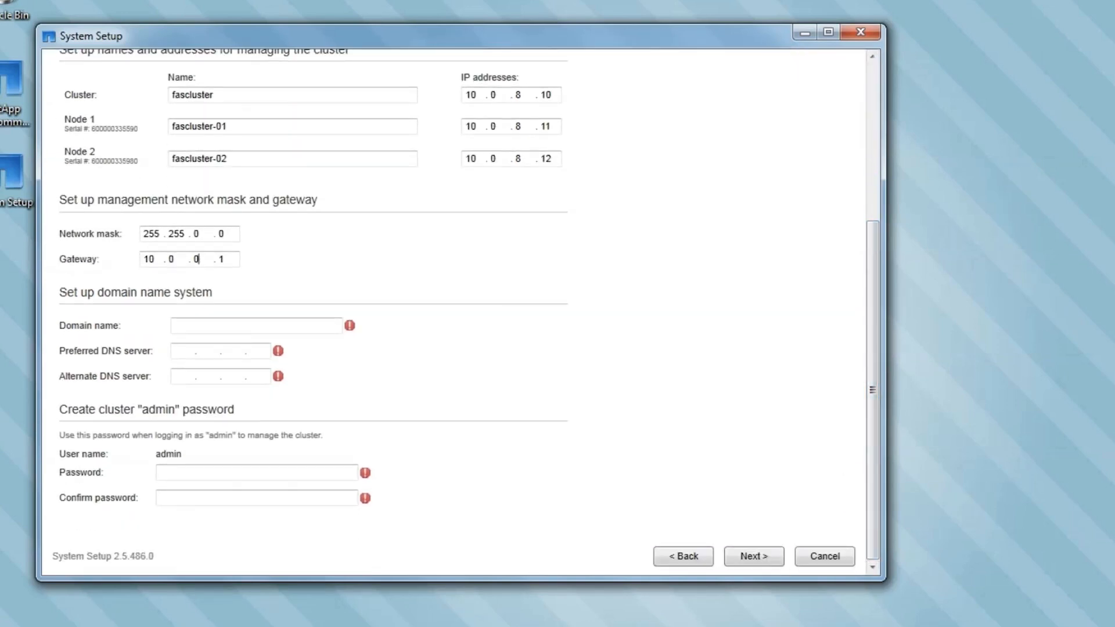
Set domain corp, DNS server 10.0.1.14 and the admin password.
text(cd)
click(256, 326)
text(corp)
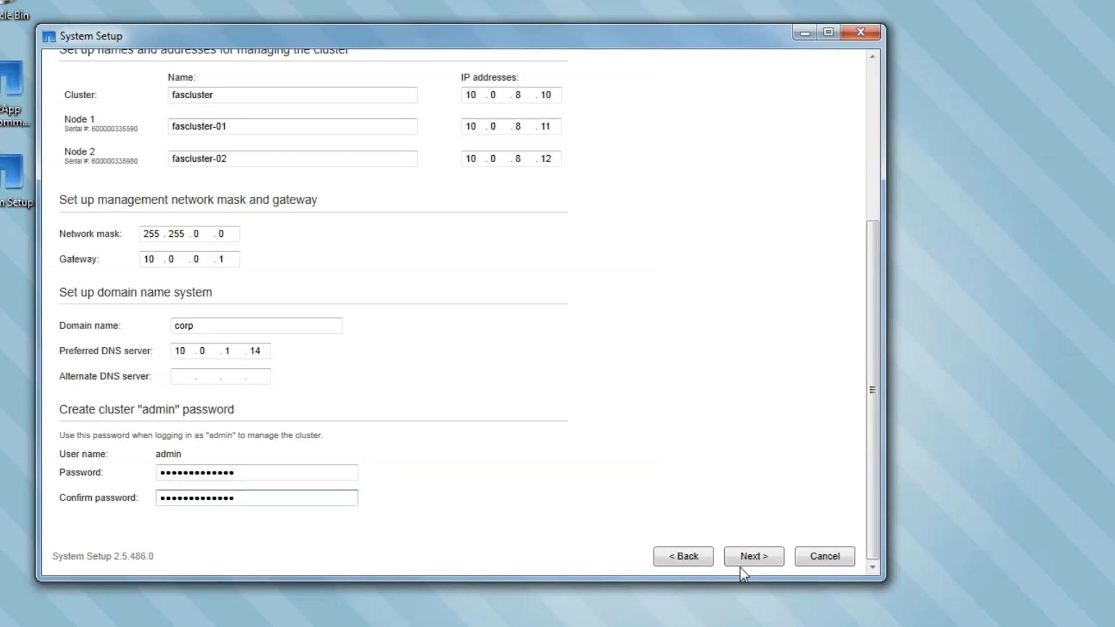
click(754, 556)
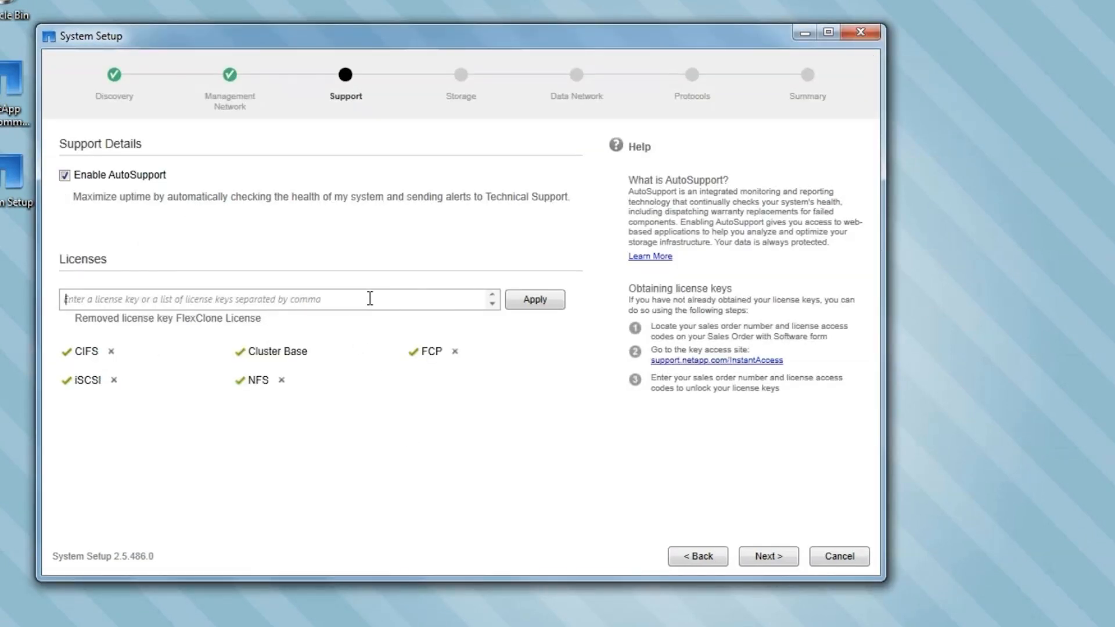
Apply three license keys adding FlexClone, SnapMirror and SnapRestore.
text(YX)
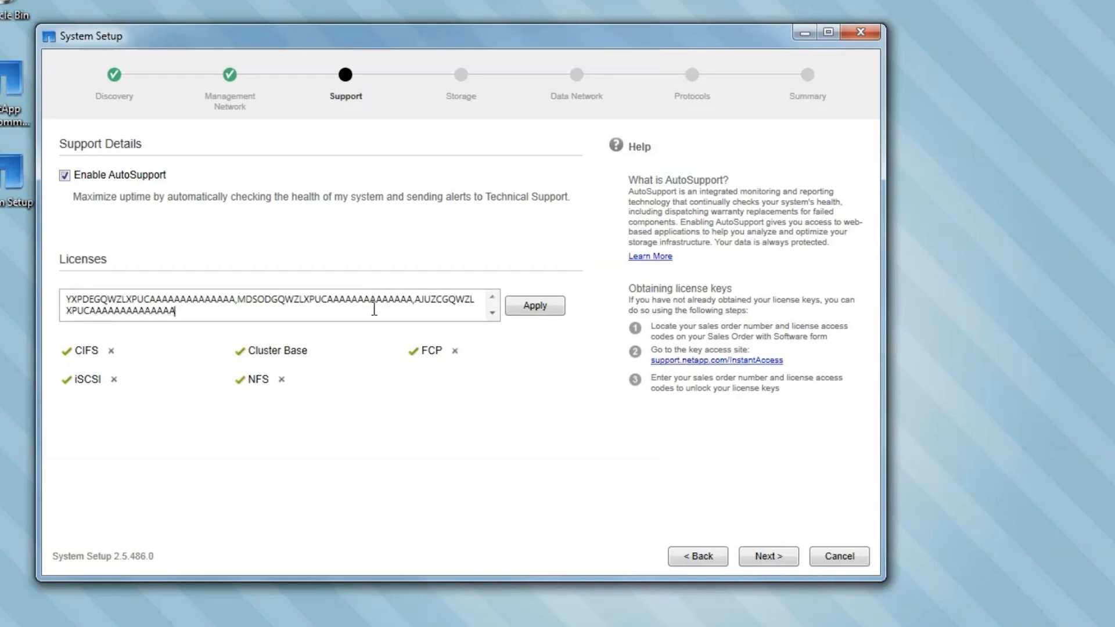
click(535, 305)
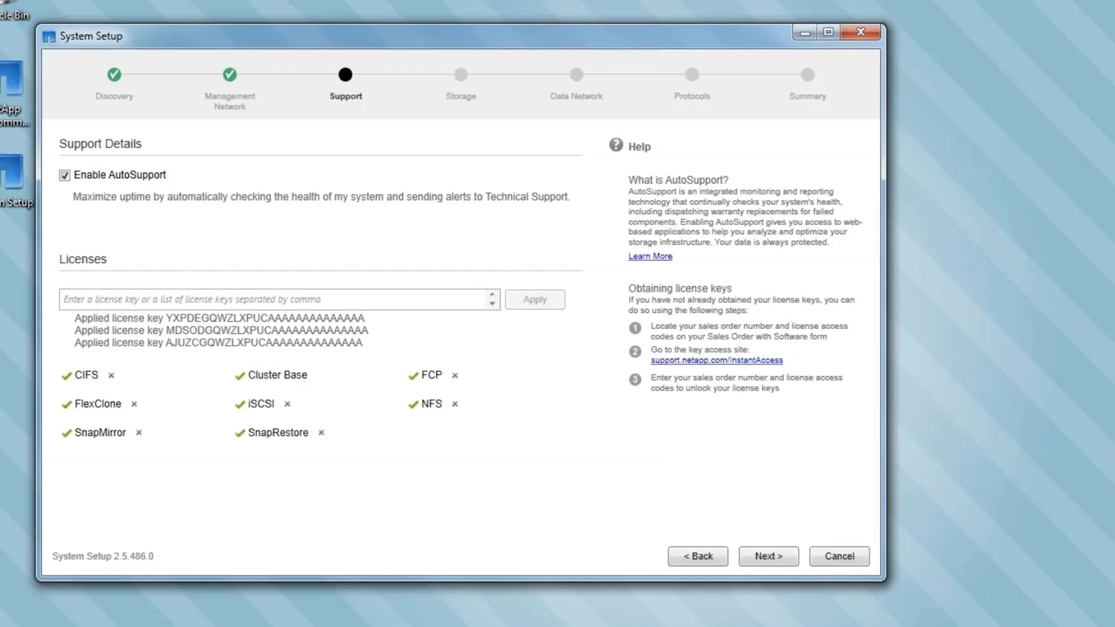
mouse_move(758, 571)
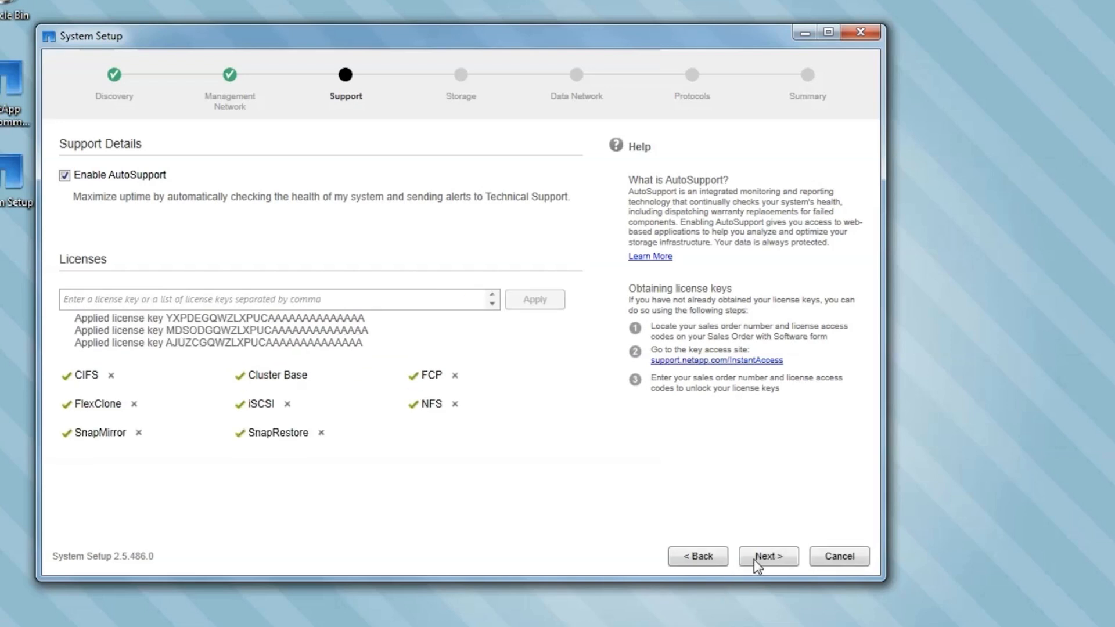
click(768, 557)
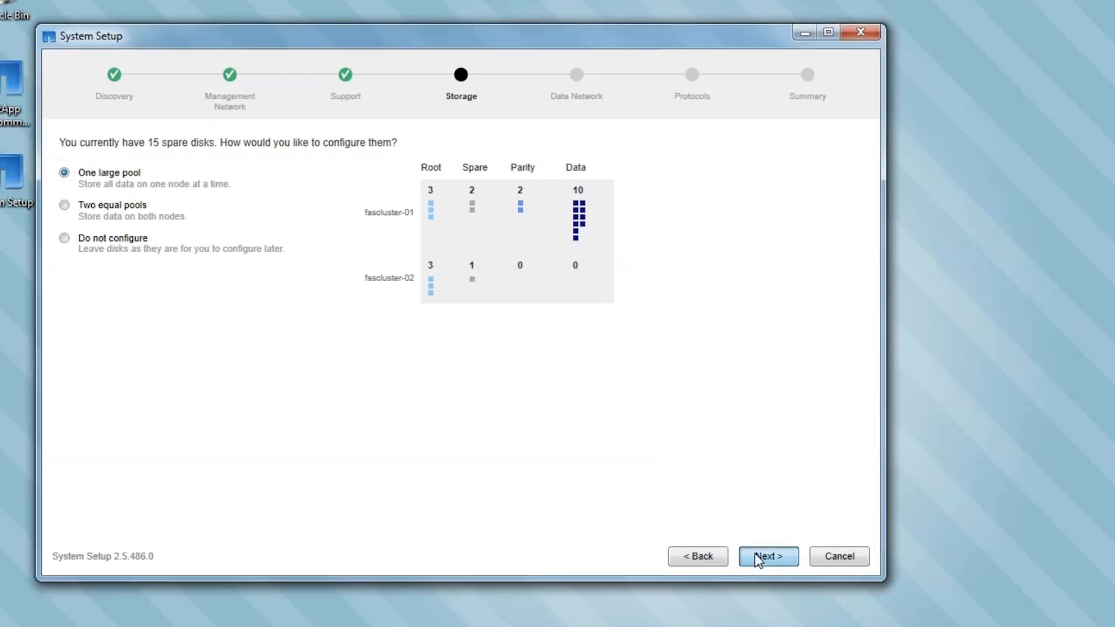
Configure the 15 spare disks as one large pool.
click(768, 557)
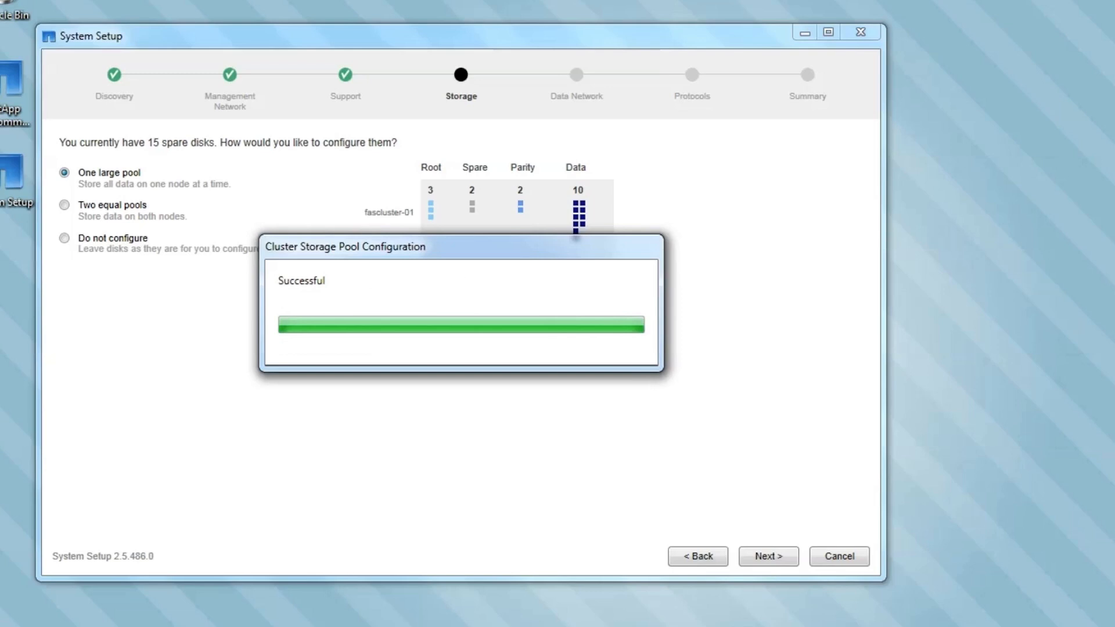
click(768, 556)
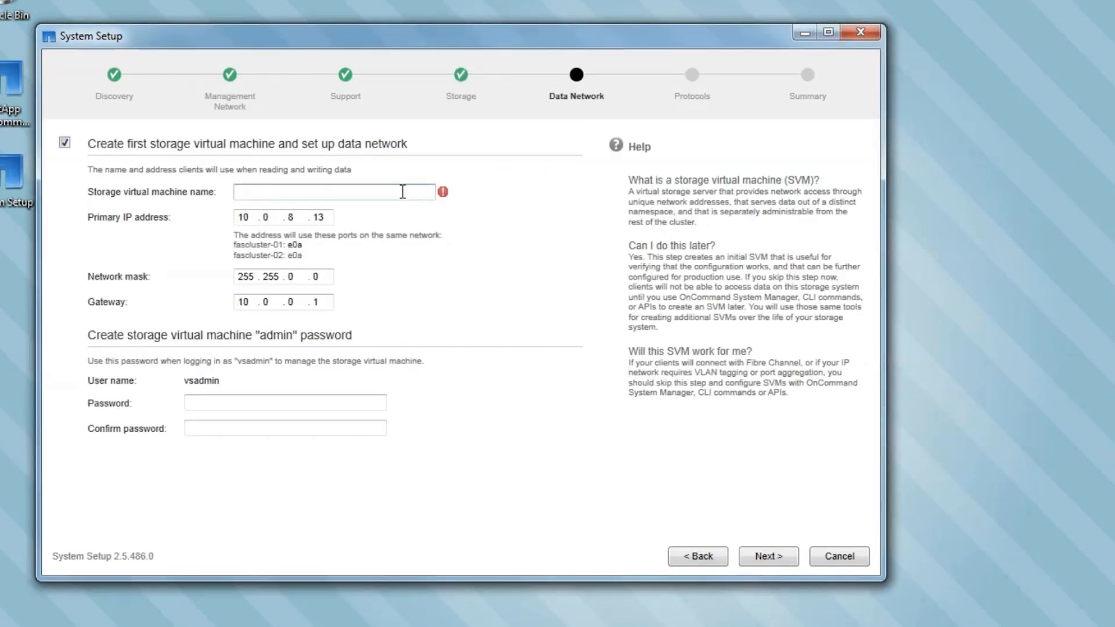
Create storage virtual machine VS1 with its vsadmin password.
text(VS1)
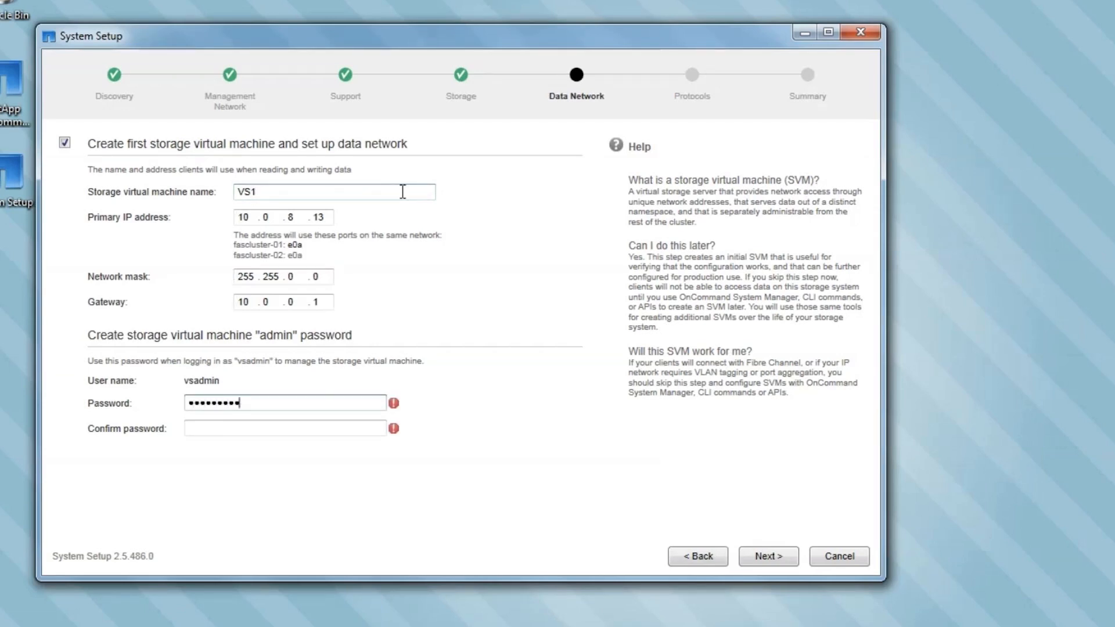
text(•••)
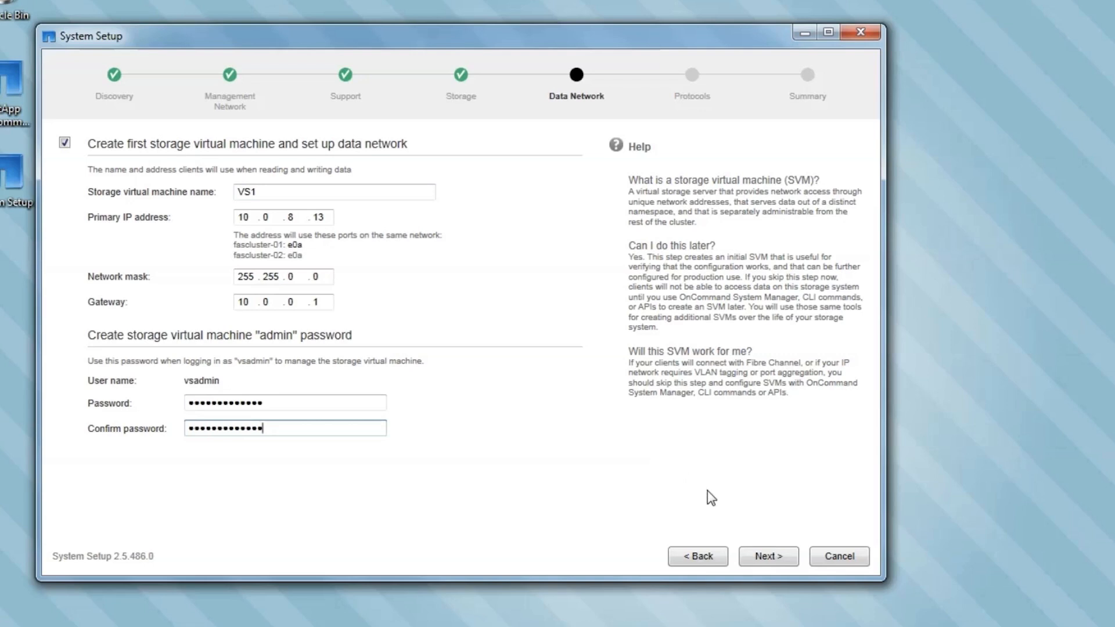
click(768, 556)
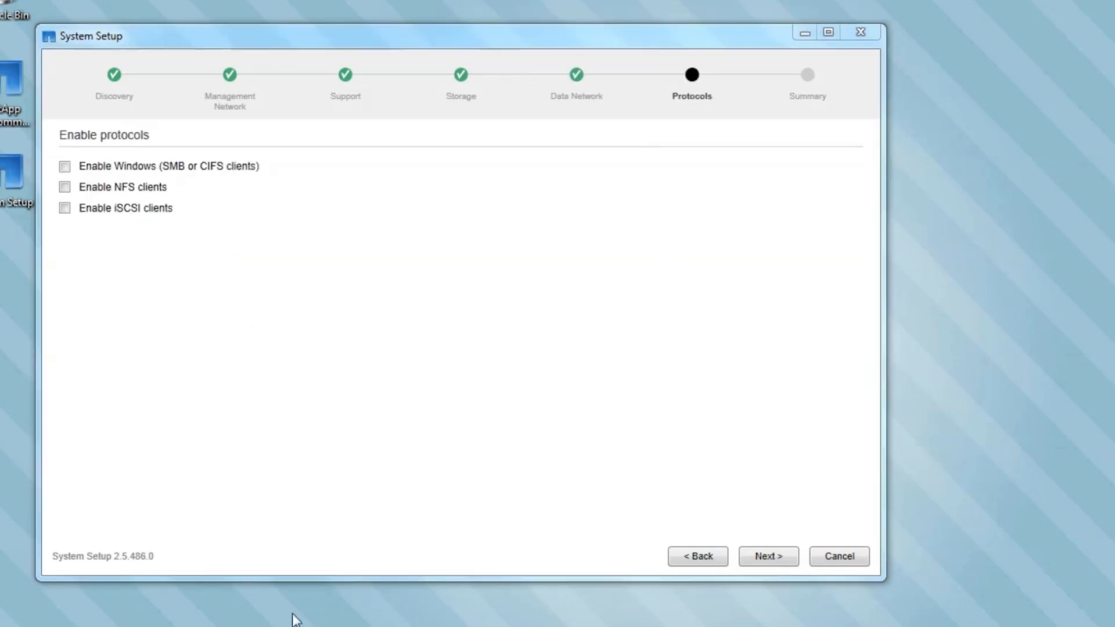
Enable Windows client access for domain corp with share windata.
click(64, 167)
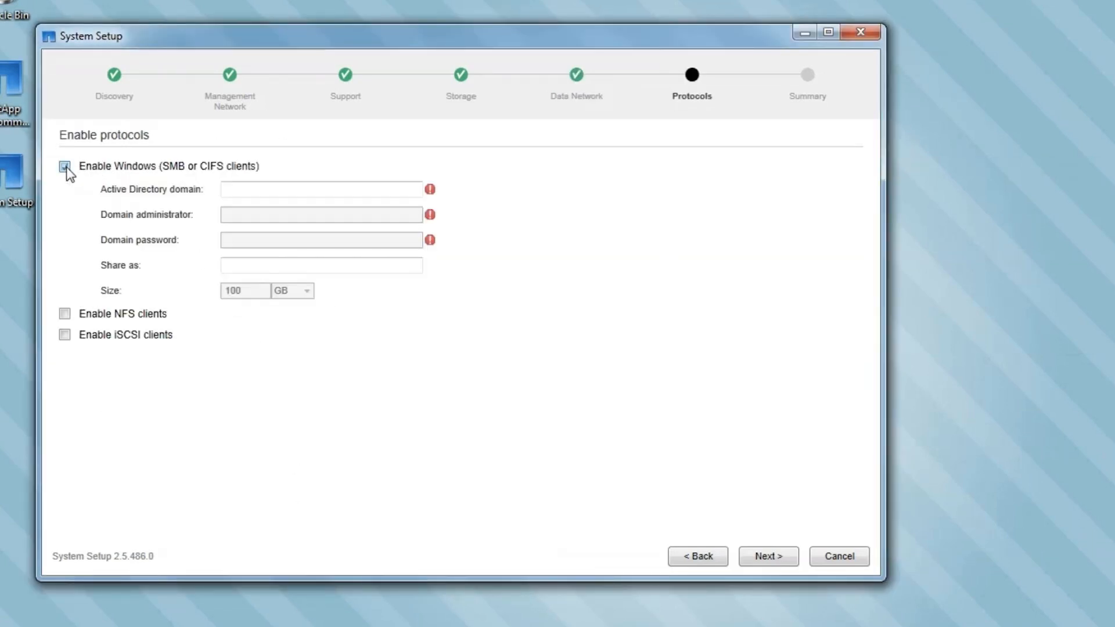
text(corp.demartek.com)
click(322, 214)
text(netapp)
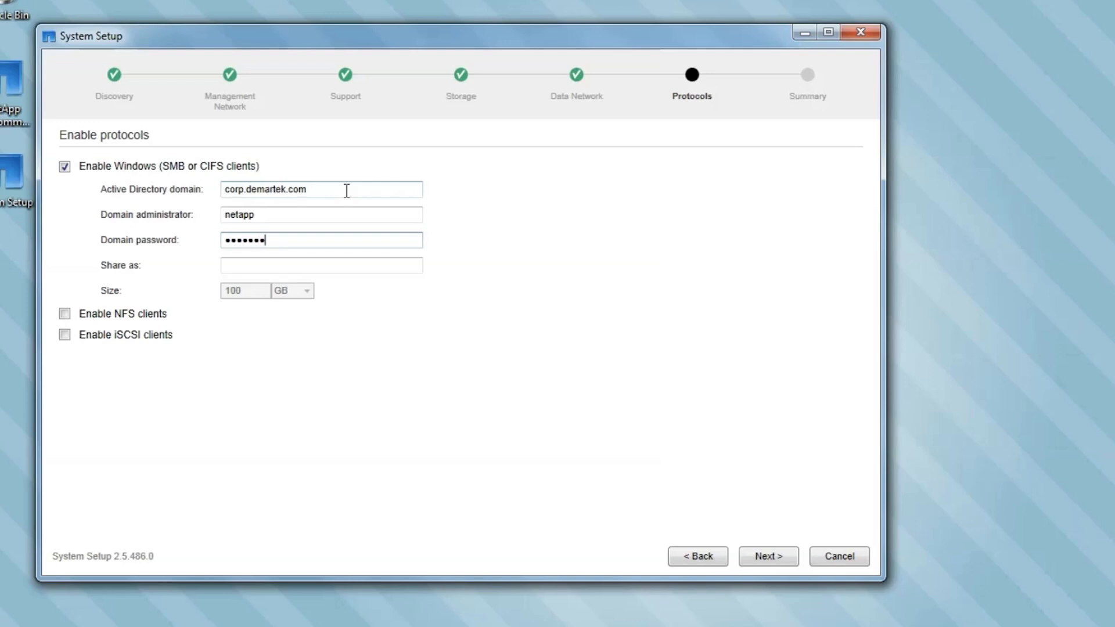
text(windata)
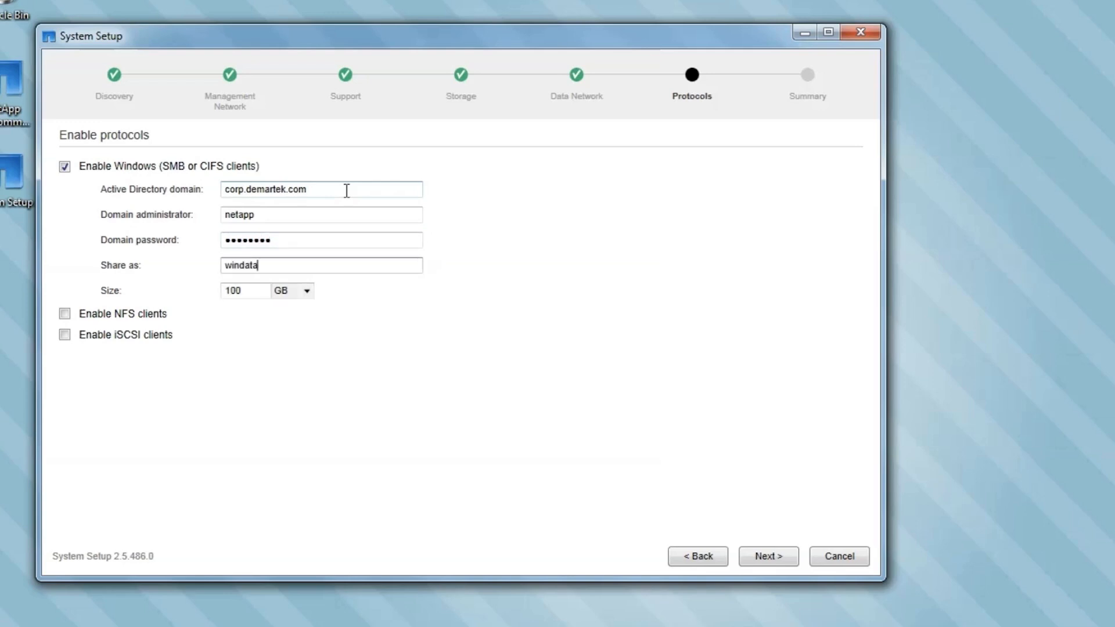
Enable NFS export nfsdata and iSCSI LUN iscsidata, then finish setup.
click(65, 313)
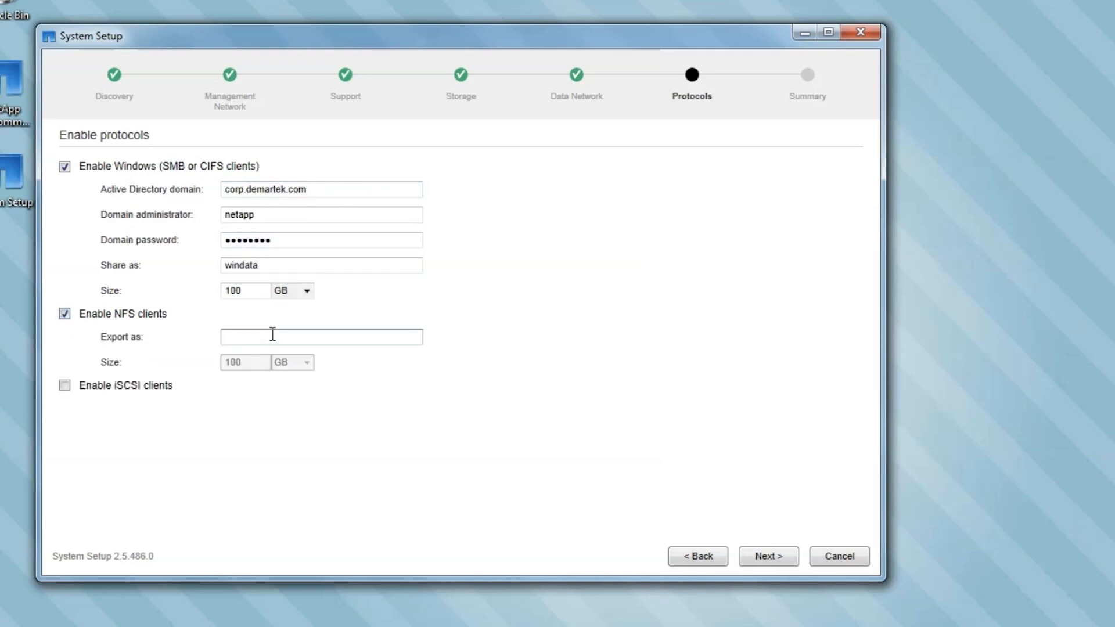
text(nfsdata)
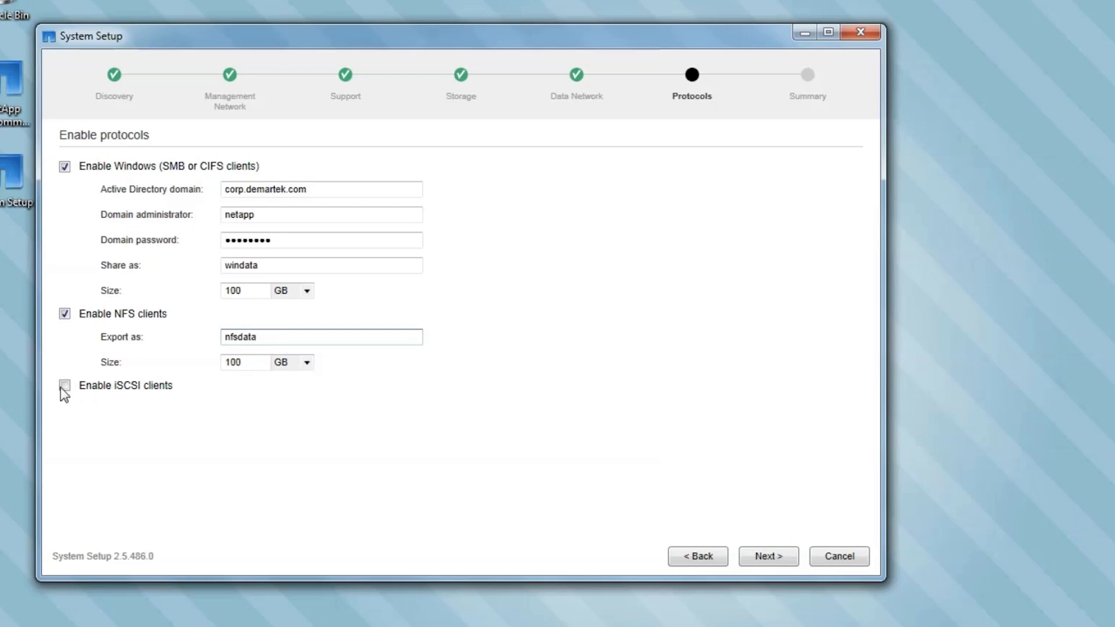
click(64, 386)
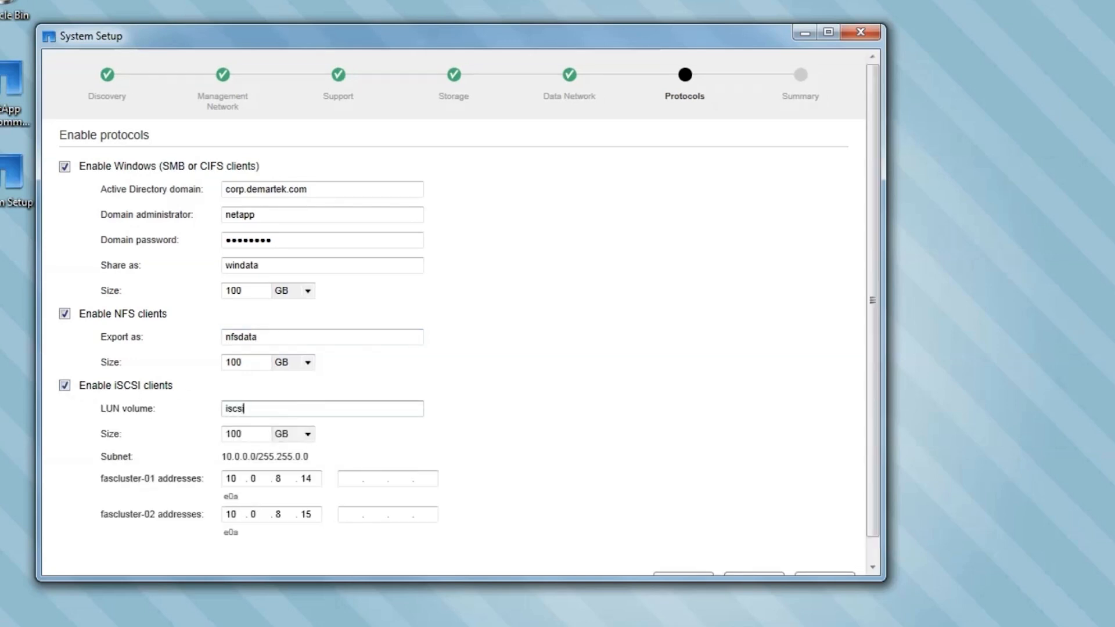
text(data)
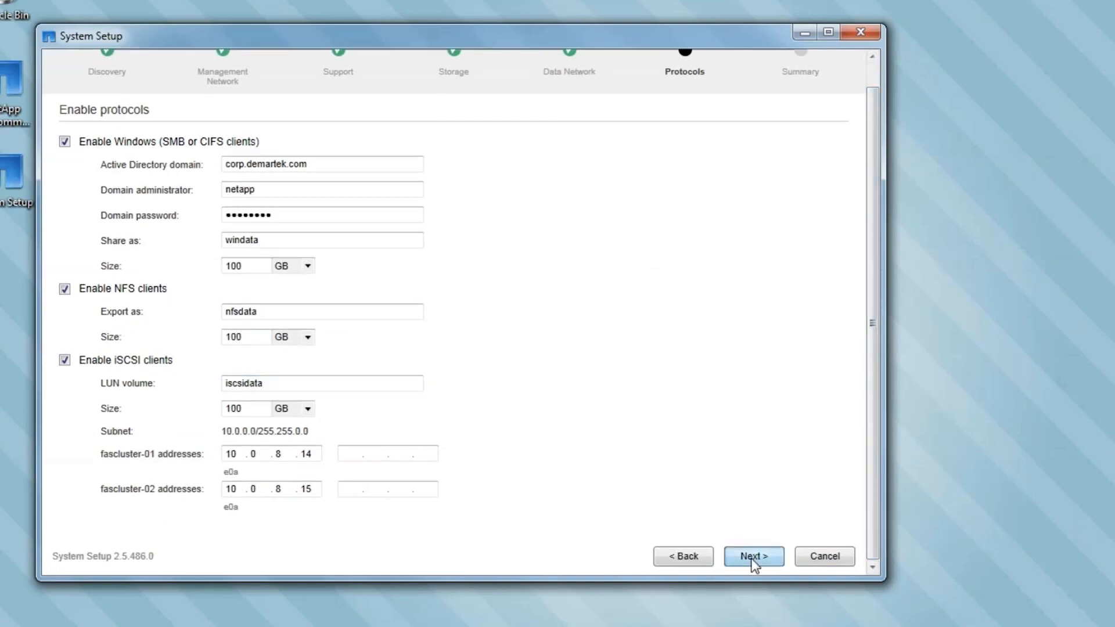
click(754, 557)
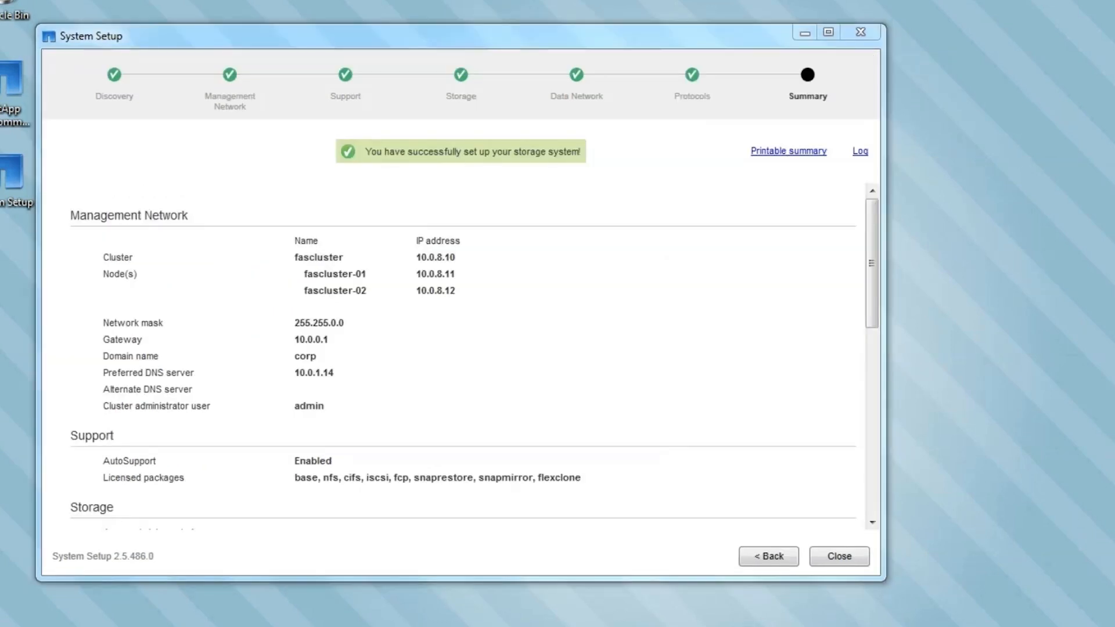
scroll(down, 3)
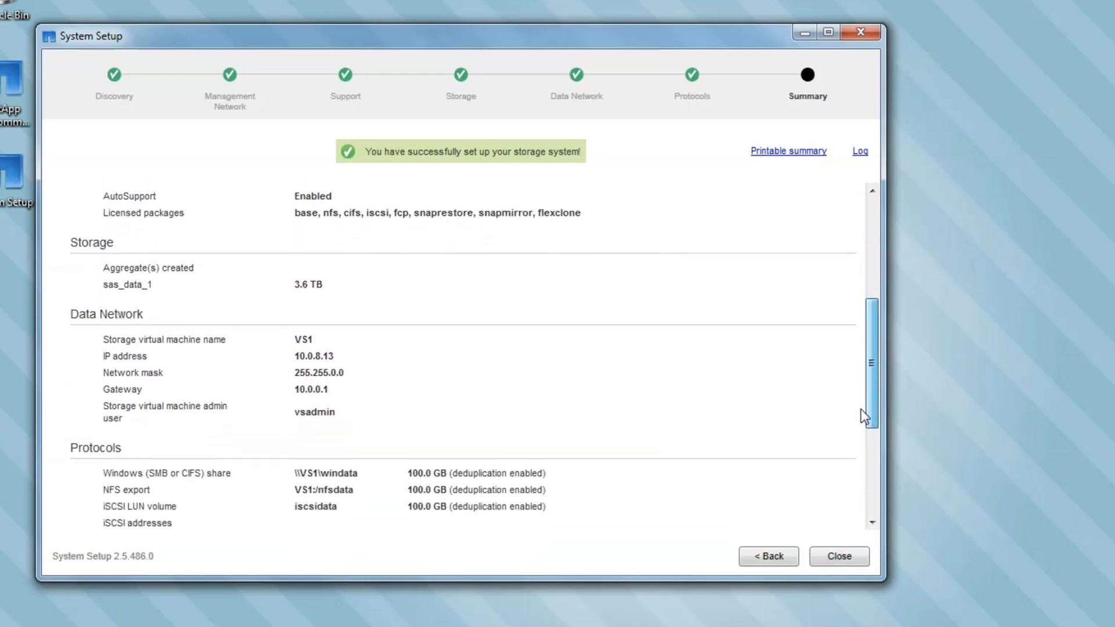
scroll(down, 3)
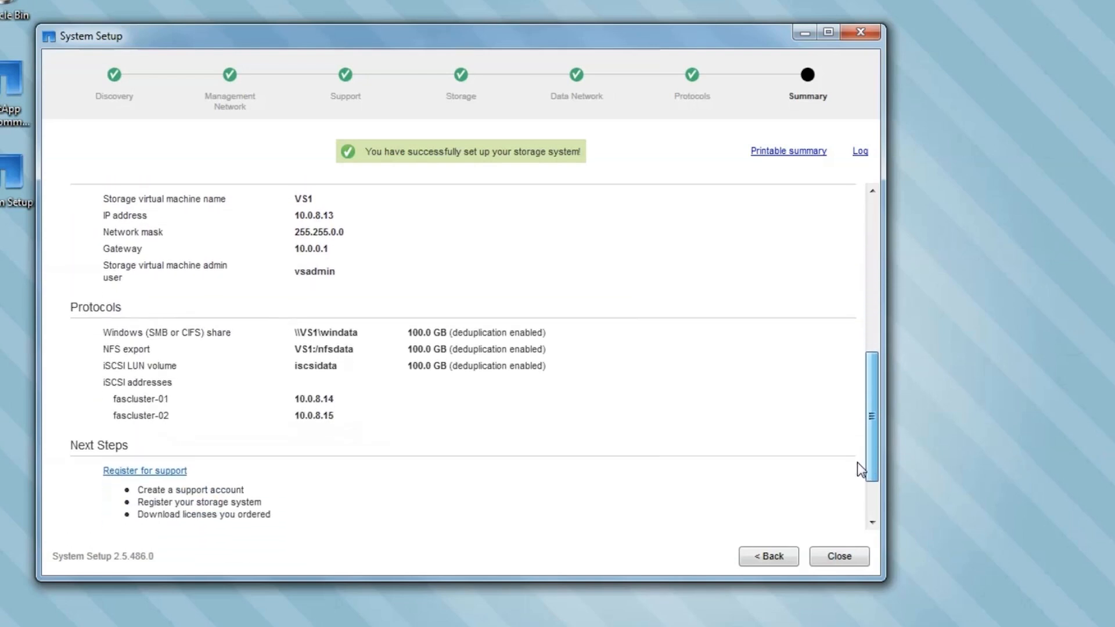